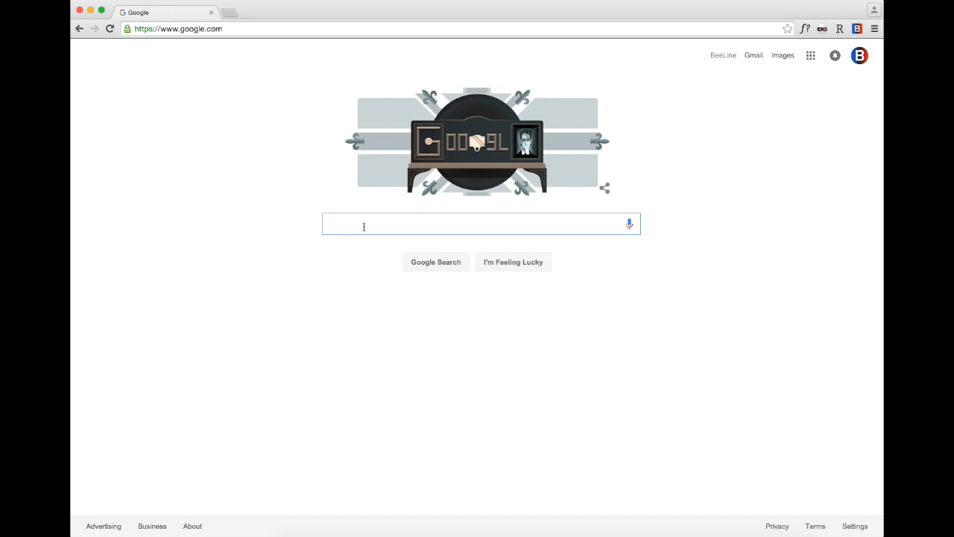
Search Google for 'beeline reader pdf' and load the results.
{"action": "type", "text": "beeline reader pdf"}
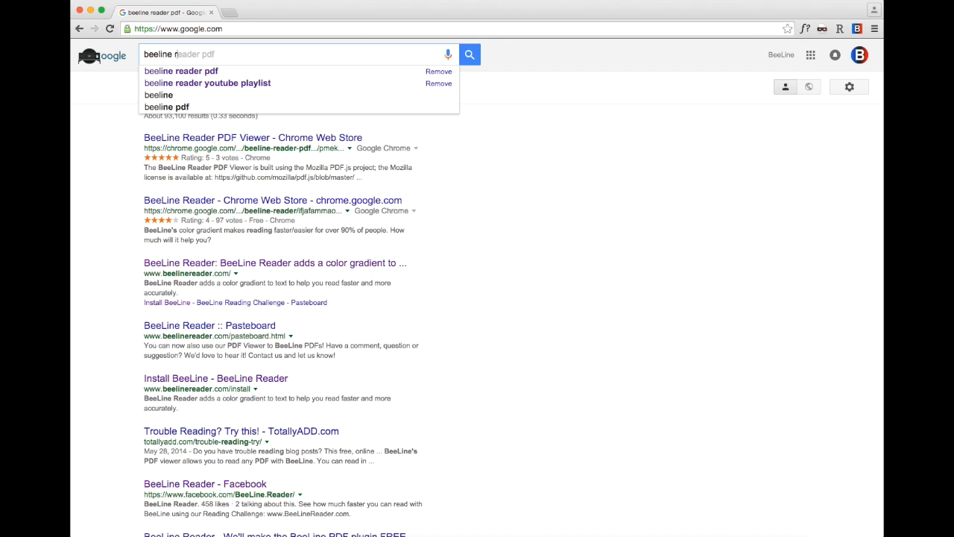
{"action": "left_click", "coordinate": [180, 71]}
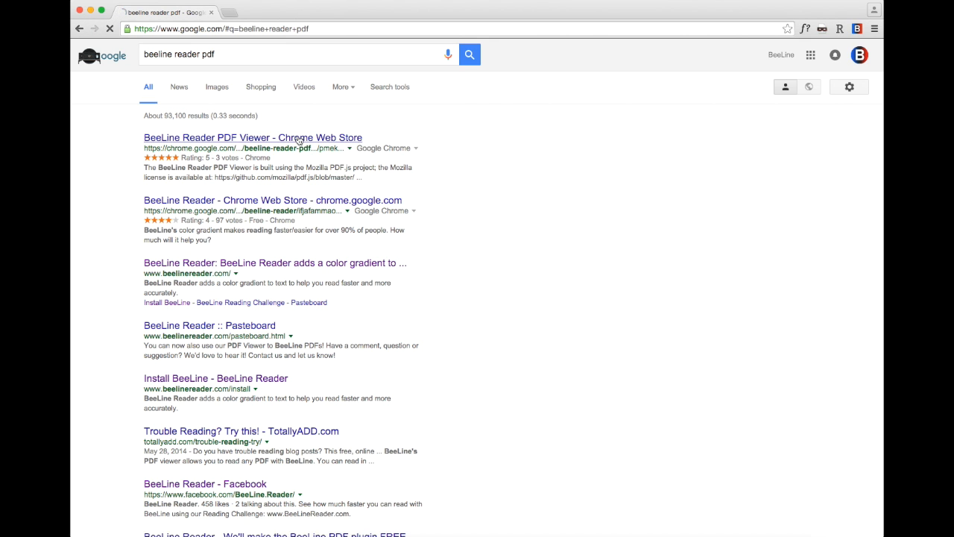
Enable the BeeLine Reader PDF Viewer from its store listing and load the US History PDF.
{"action": "left_click", "coordinate": [252, 137]}
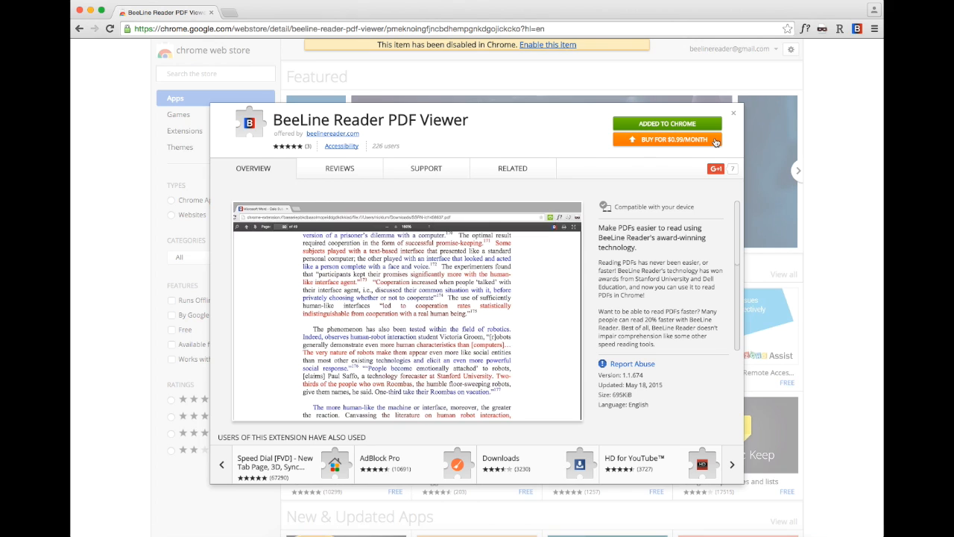
{"action": "mouse_move", "coordinate": [662, 114]}
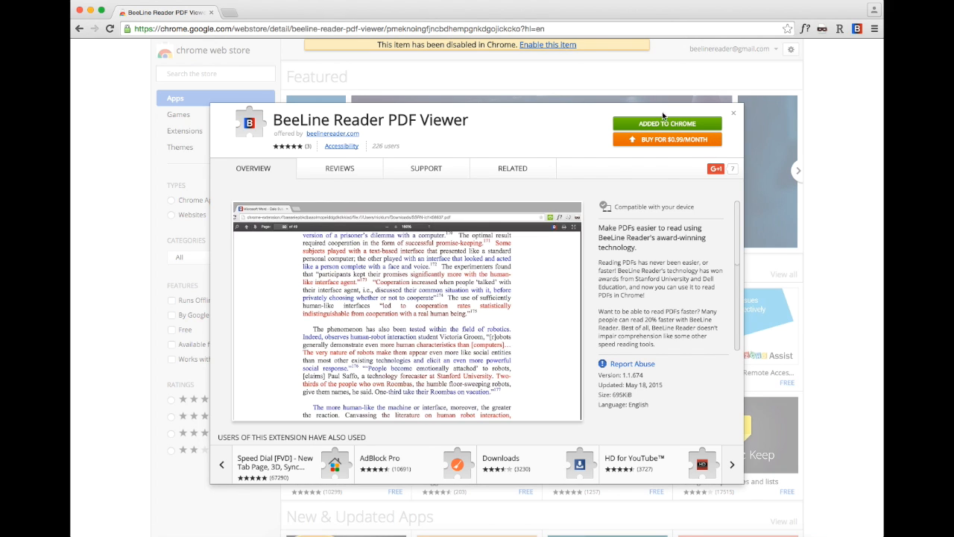
{"action": "left_click", "coordinate": [548, 45]}
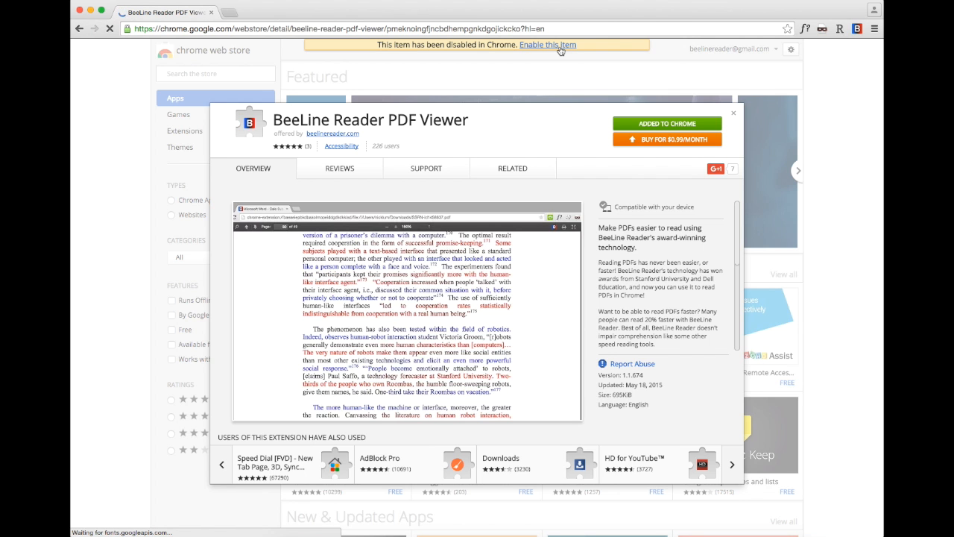
{"action": "left_click", "coordinate": [547, 45]}
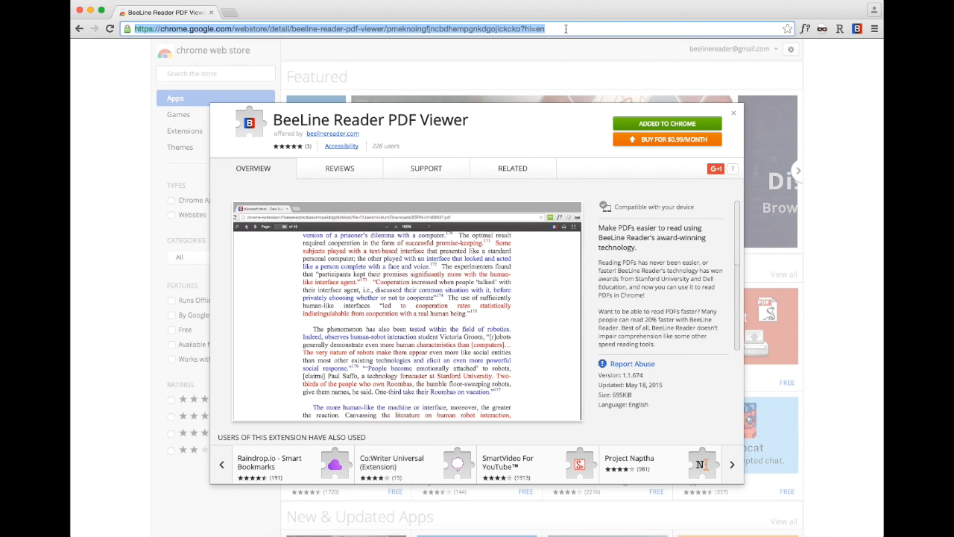
{"action": "type", "text": "US history"}
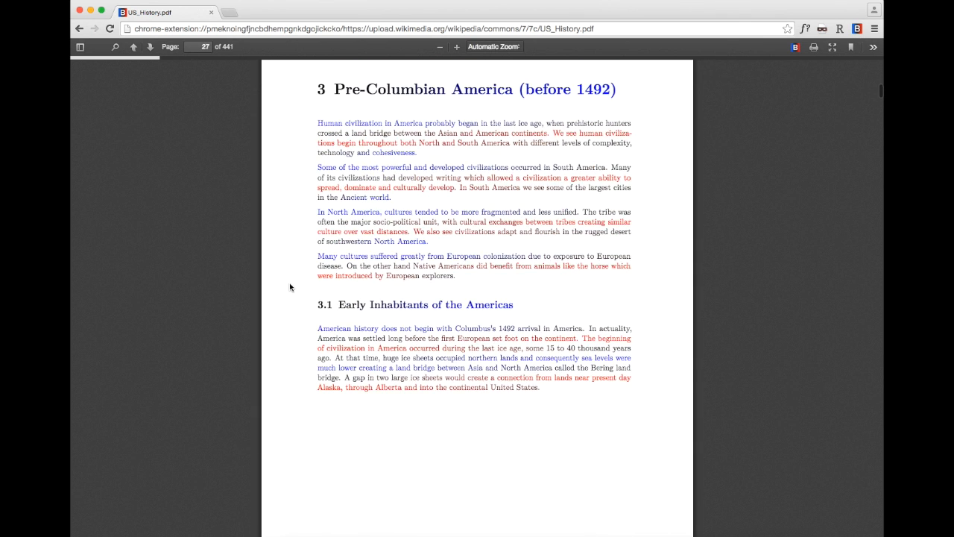
{"action": "mouse_move", "coordinate": [749, 95]}
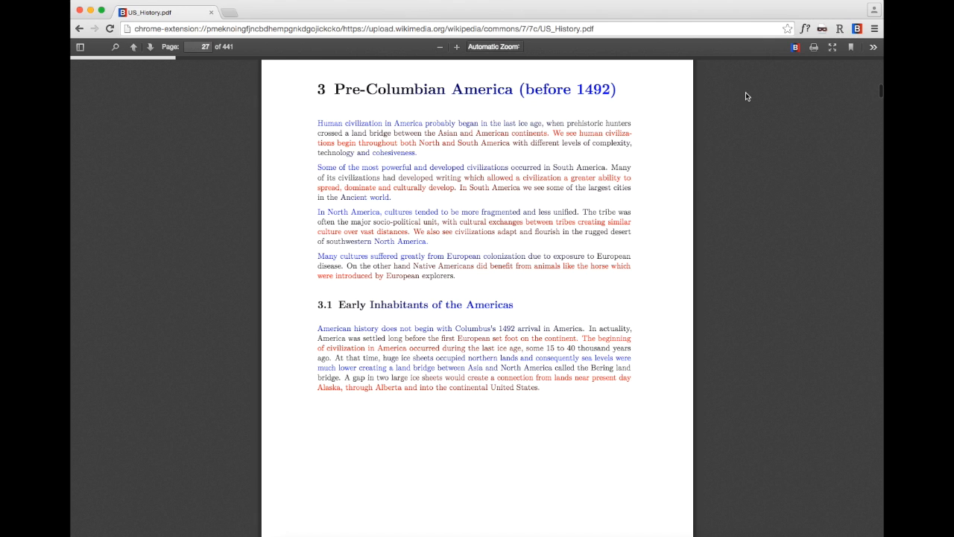
Preview the Dark, Blues, Gray and Inverted themes in Configure BeeLine.
{"action": "left_click", "coordinate": [794, 46]}
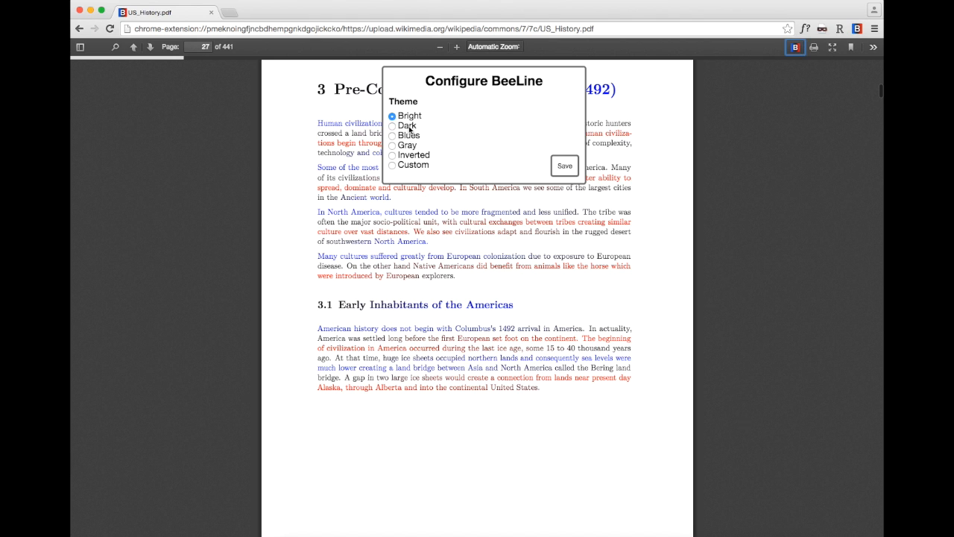
{"action": "left_click", "coordinate": [392, 126]}
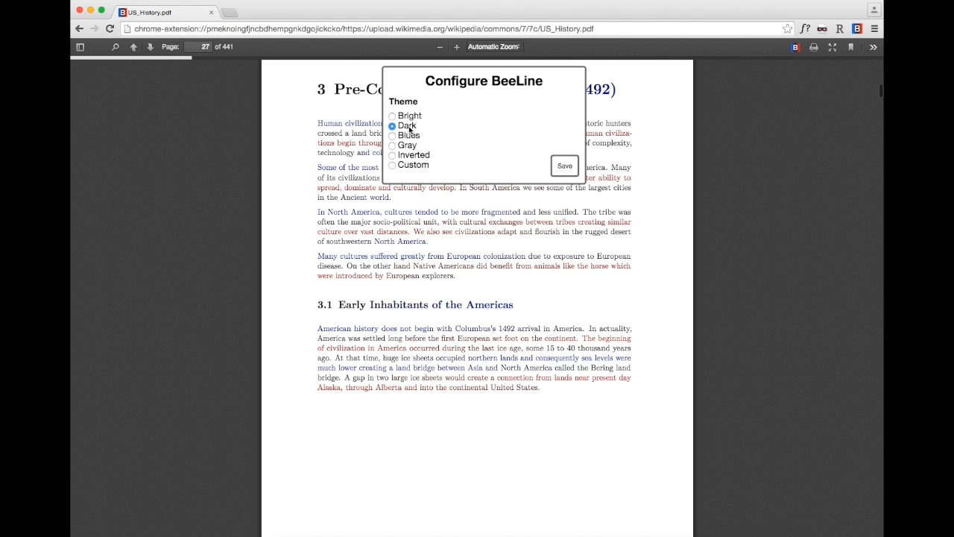
{"action": "left_click", "coordinate": [393, 135]}
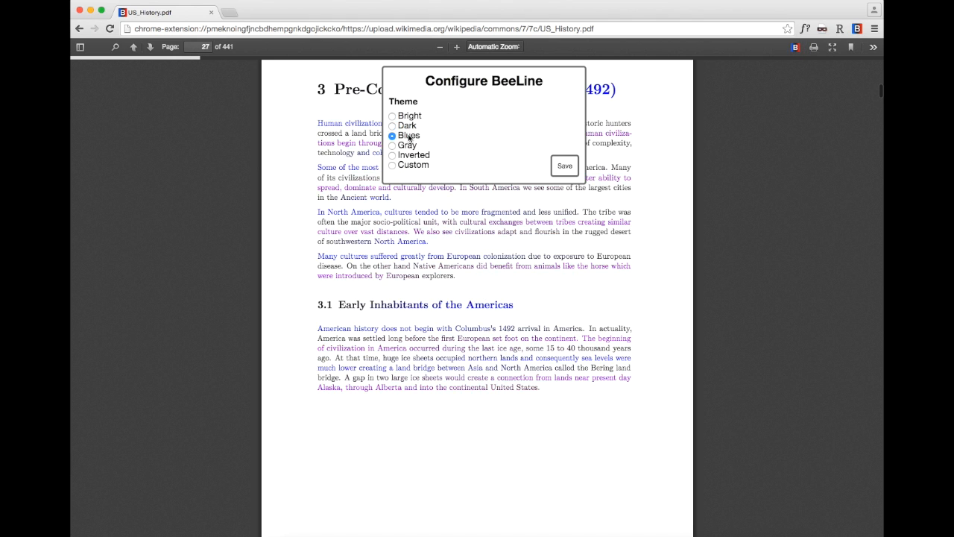
{"action": "left_click", "coordinate": [392, 145]}
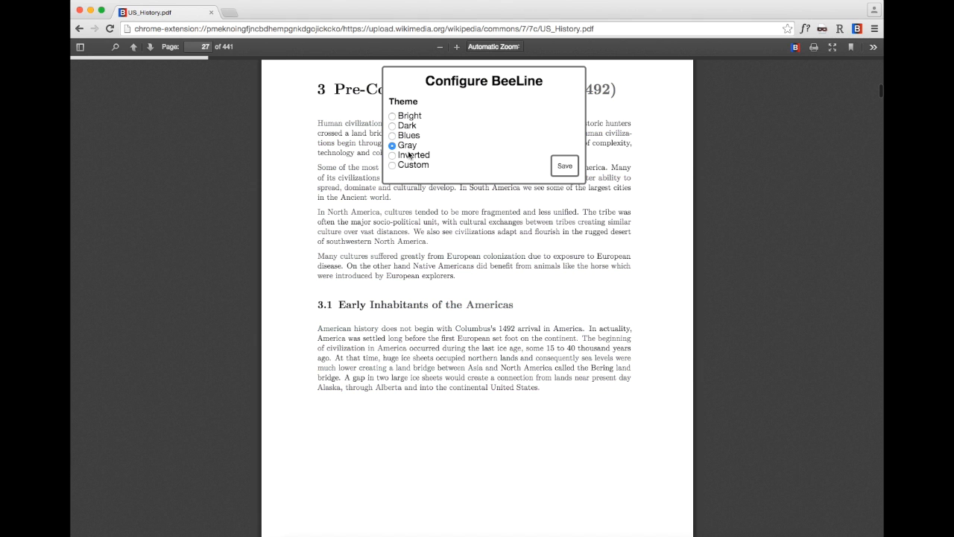
{"action": "left_click", "coordinate": [393, 156]}
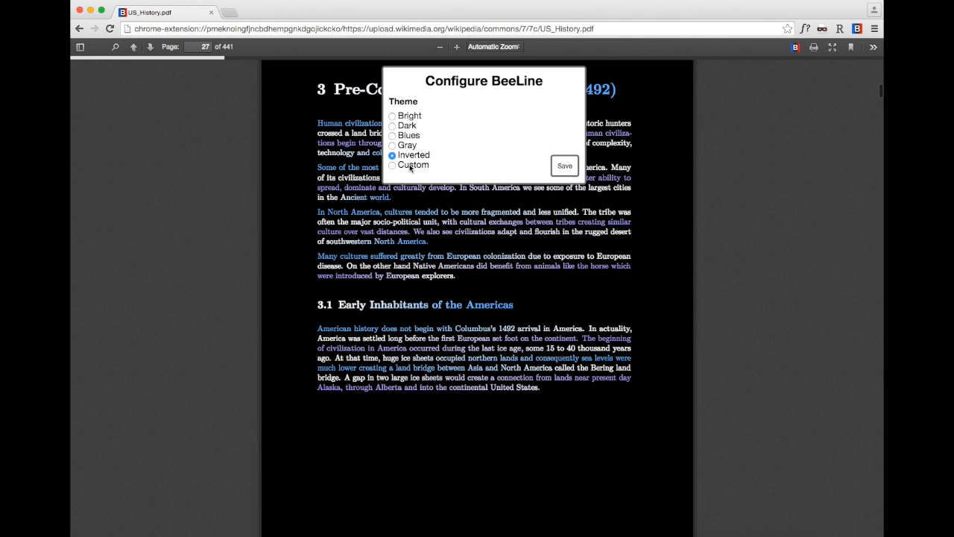
Choose the Custom theme with dark background and blue-to-red text gradient and save it.
{"action": "left_click", "coordinate": [392, 164]}
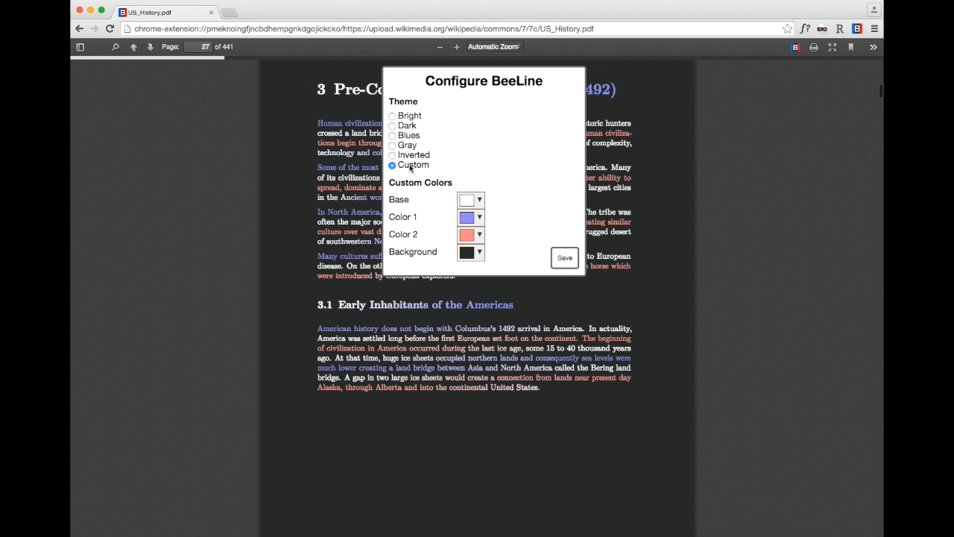
{"action": "left_click", "coordinate": [563, 256]}
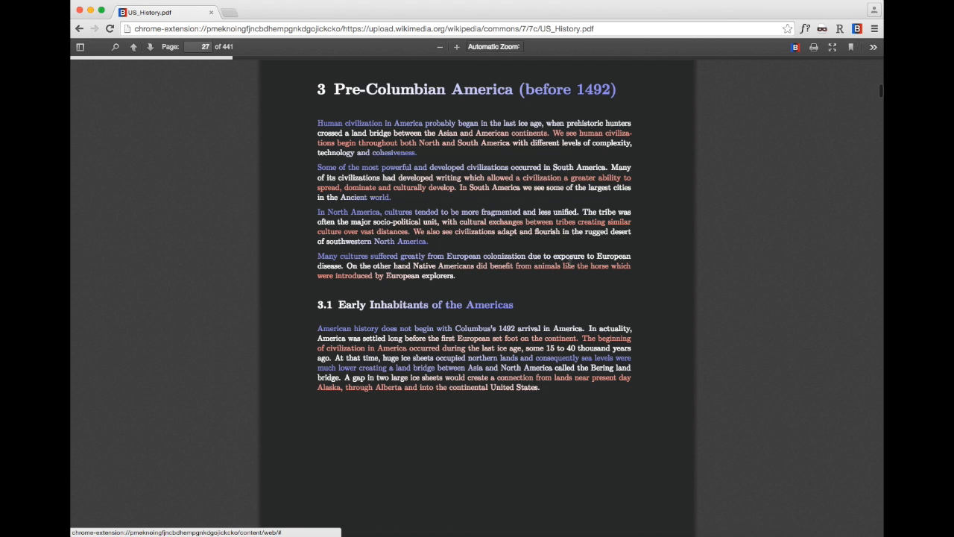
Zoom the history chapter to 130% and scroll down the dark page.
{"action": "left_click", "coordinate": [457, 46]}
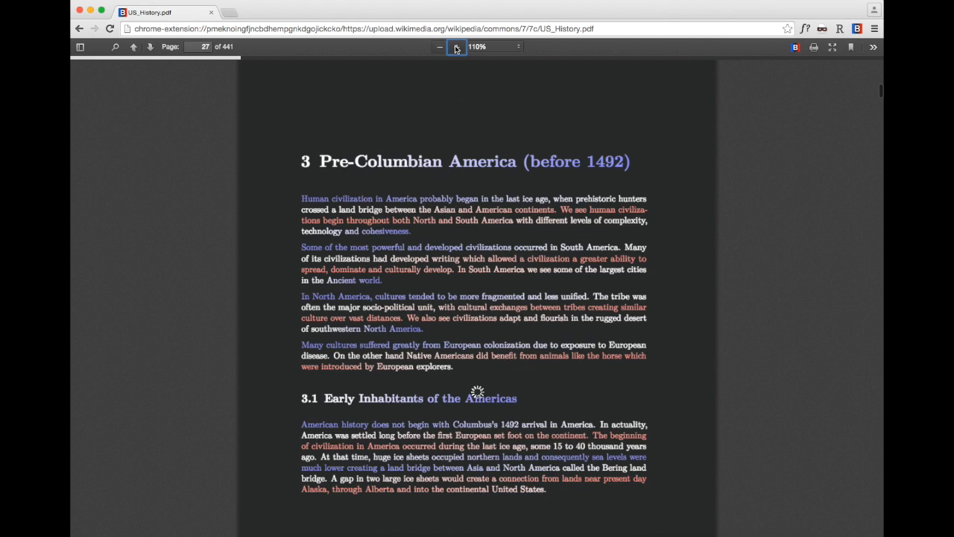
{"action": "left_click", "coordinate": [456, 46]}
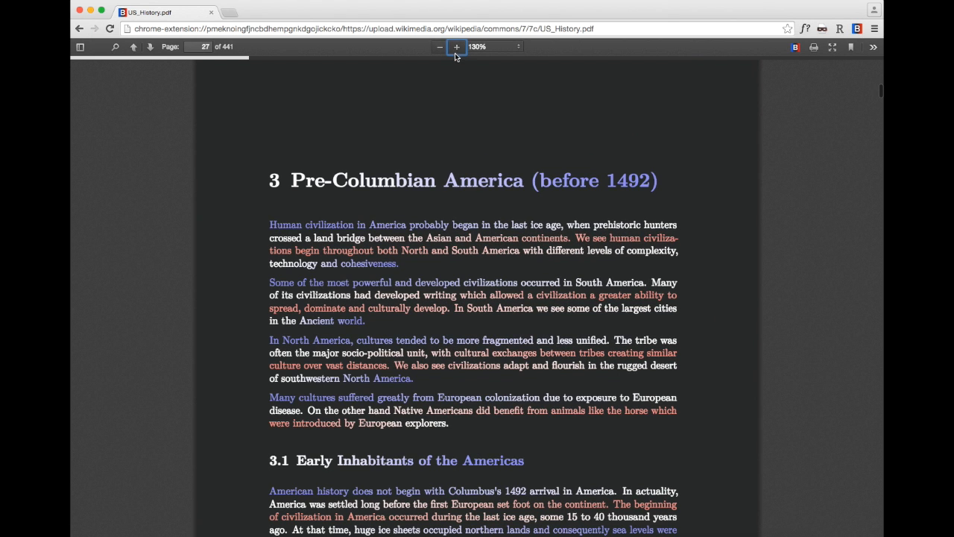
{"action": "scroll", "scroll_direction": "down", "scroll_amount": 3}
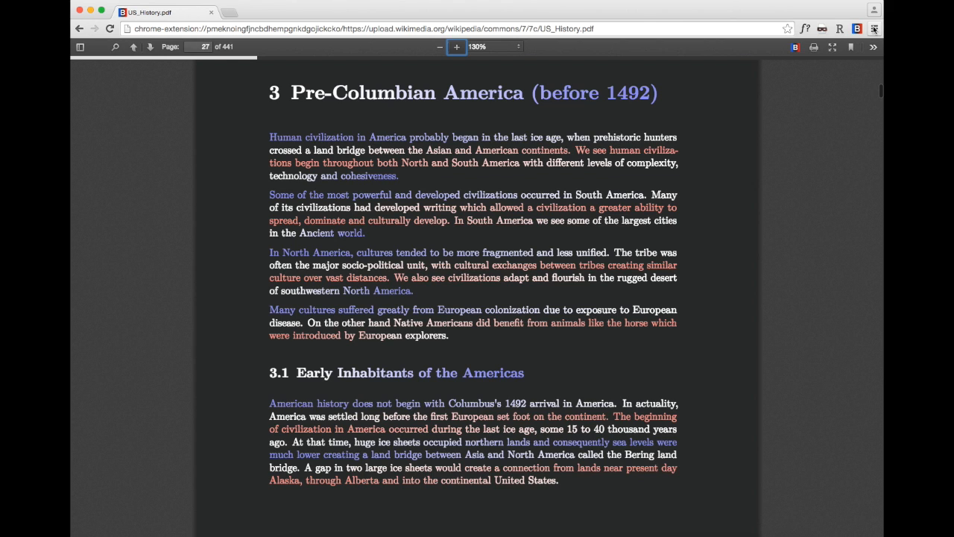
In Chrome's Extensions settings, allow BeeLine Reader PDF Viewer access to file URLs.
{"action": "left_click", "coordinate": [873, 28]}
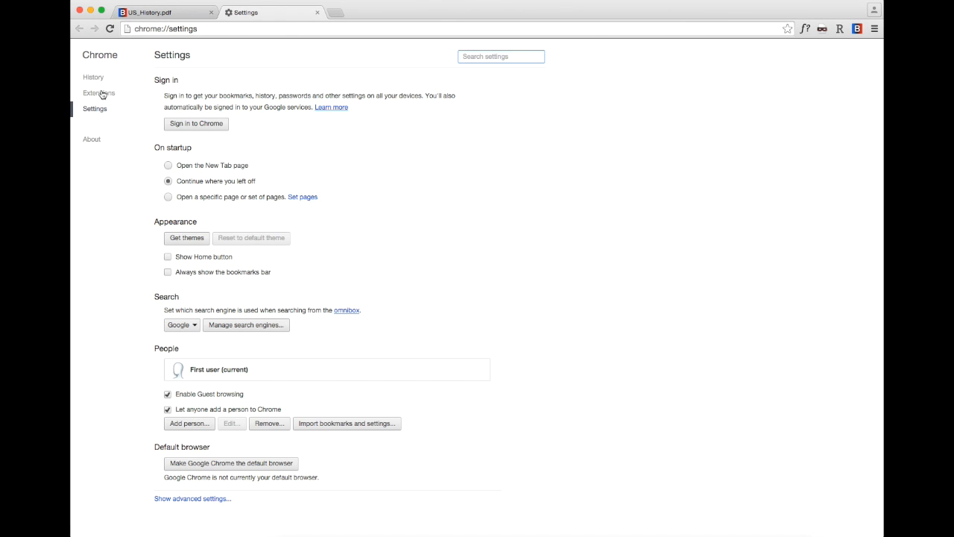
{"action": "left_click", "coordinate": [99, 93]}
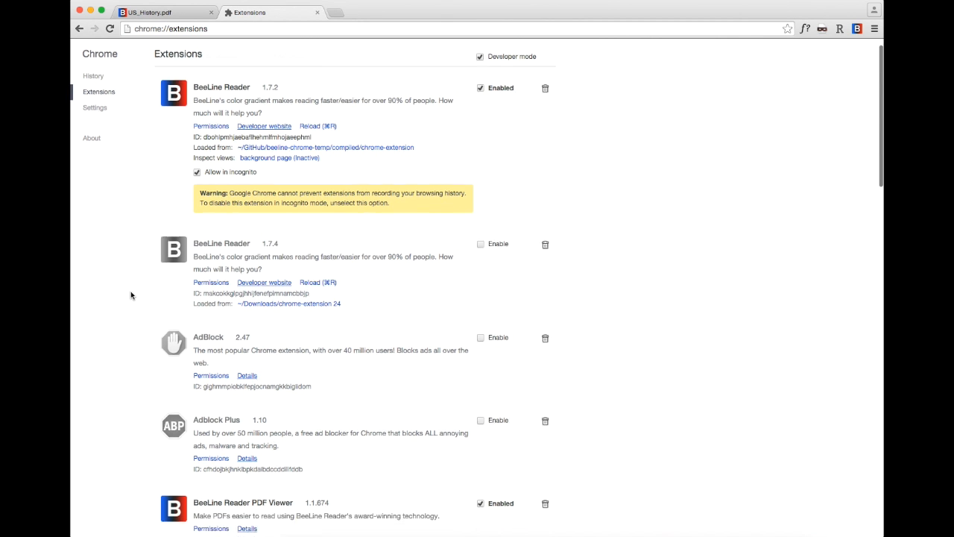
{"action": "scroll", "scroll_direction": "down", "scroll_amount": 3}
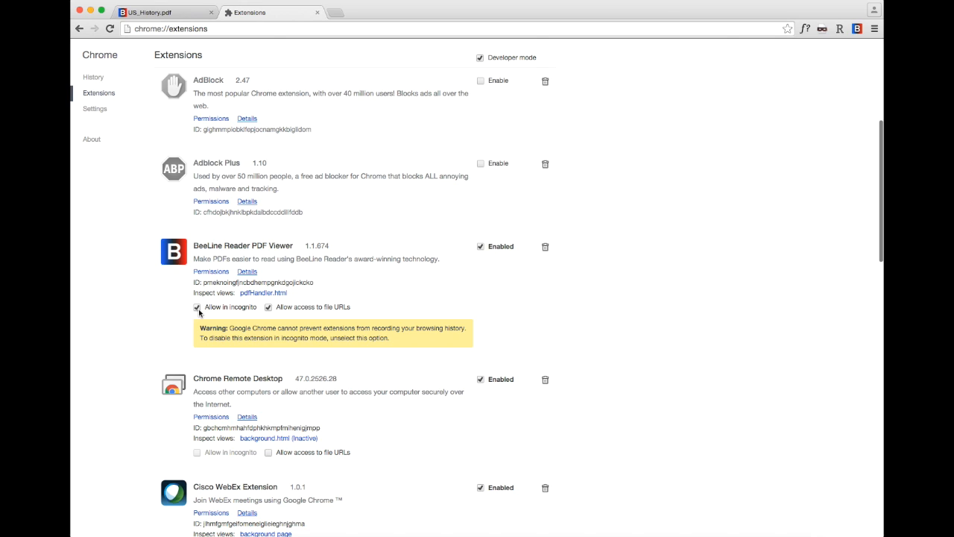
{"action": "left_click", "coordinate": [268, 308]}
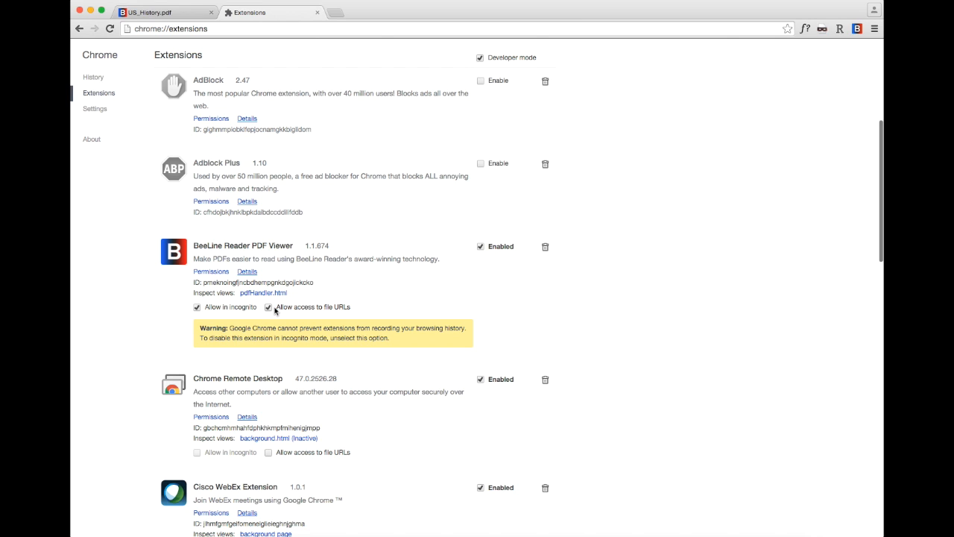
{"action": "left_click", "coordinate": [269, 307]}
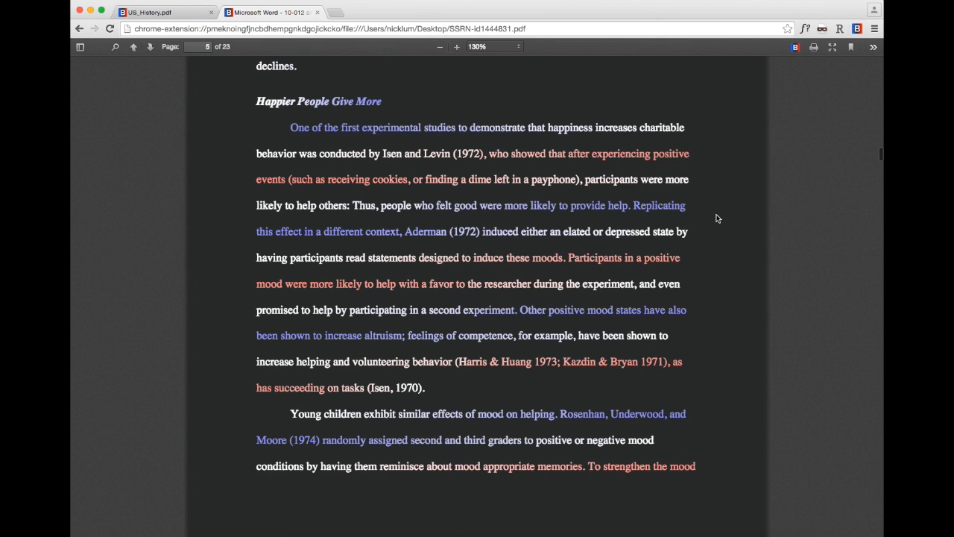
Scroll through the local happiness PDF rendered with the dark gradient theme.
{"action": "scroll", "scroll_direction": "down", "scroll_amount": 3}
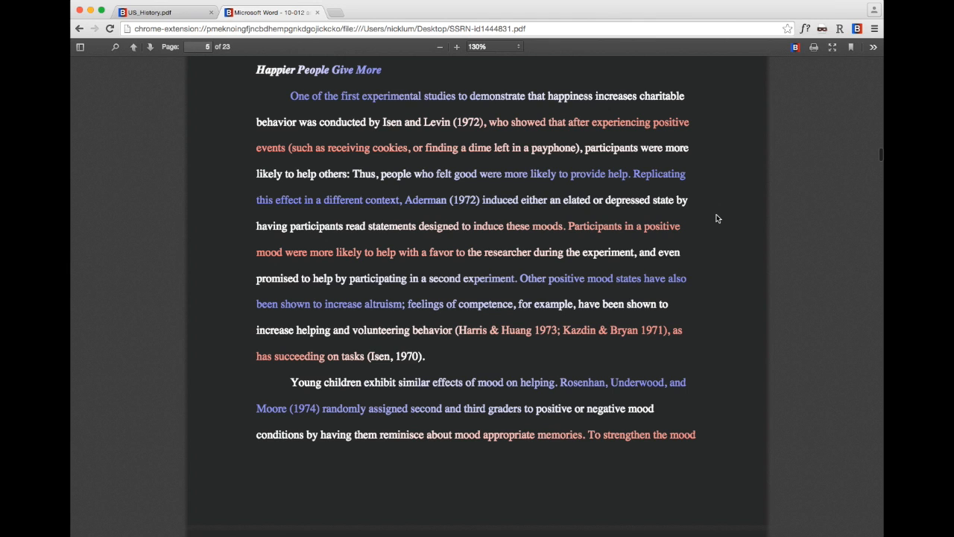